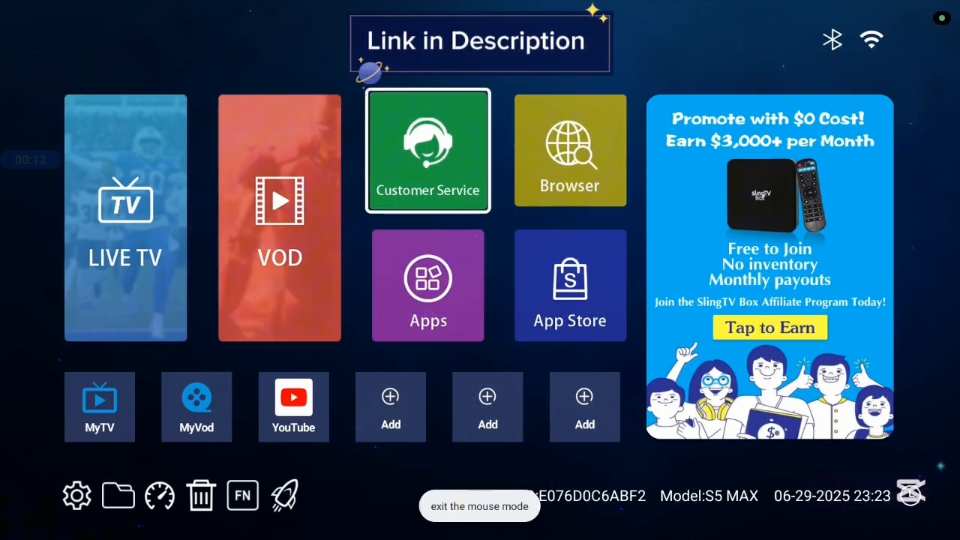
Step: Launch the Google search app from the TV box home screen
click(428, 285)
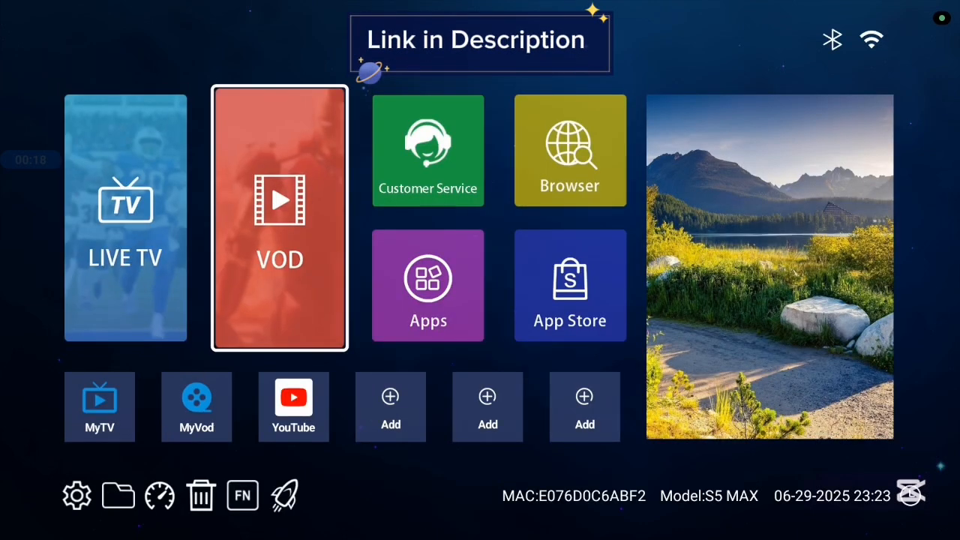
click(570, 285)
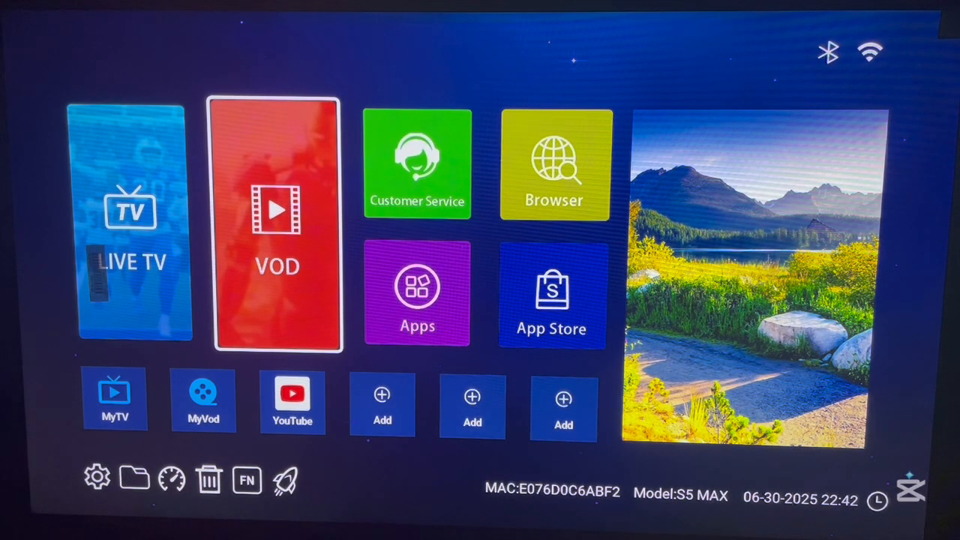
click(417, 292)
text(jell)
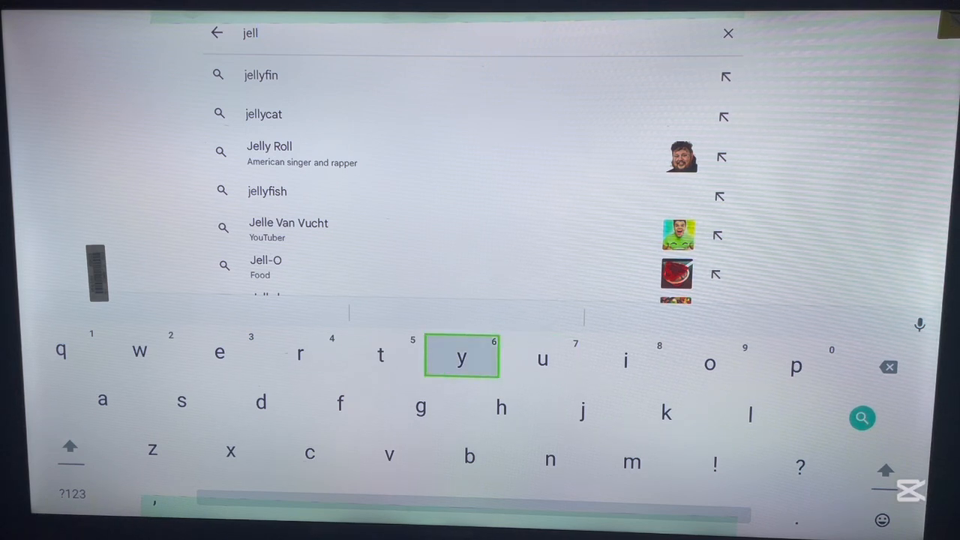
Step: Enter 'jellyfin' on the on-screen keyboard and search the 'jellyfin app' suggestion
click(462, 354)
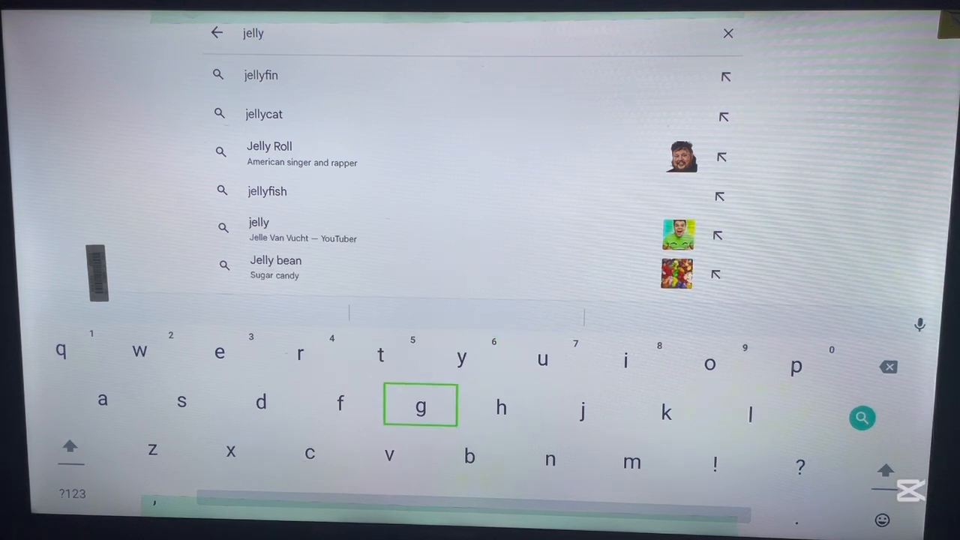
click(462, 357)
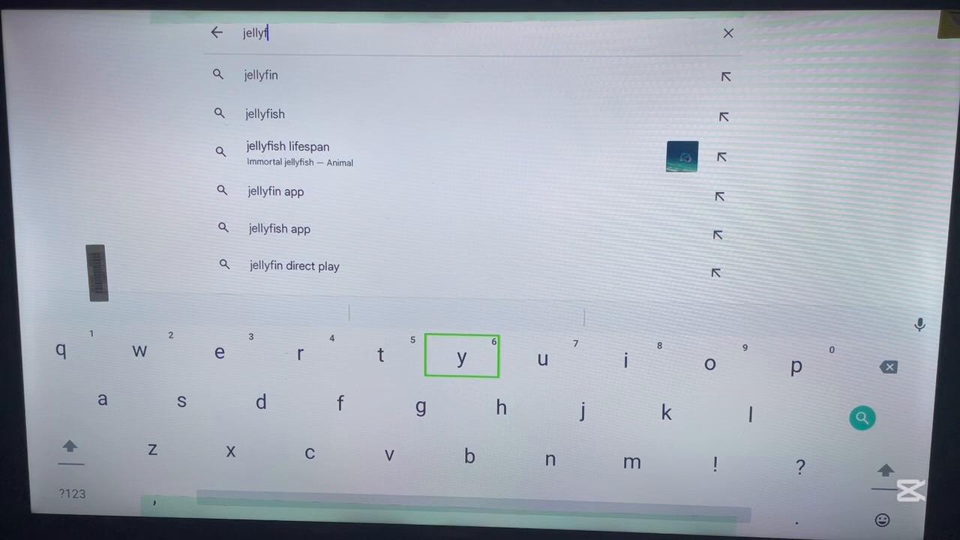
click(625, 360)
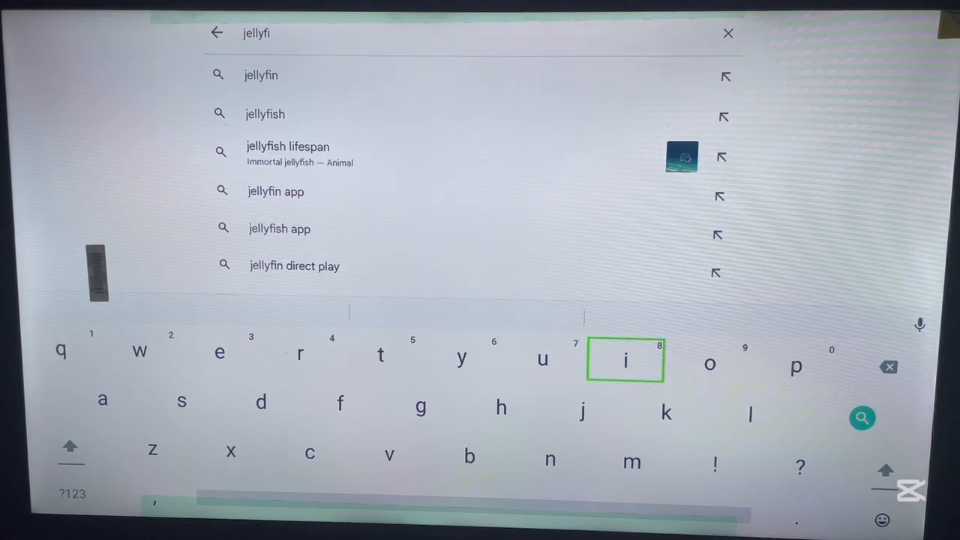
click(548, 459)
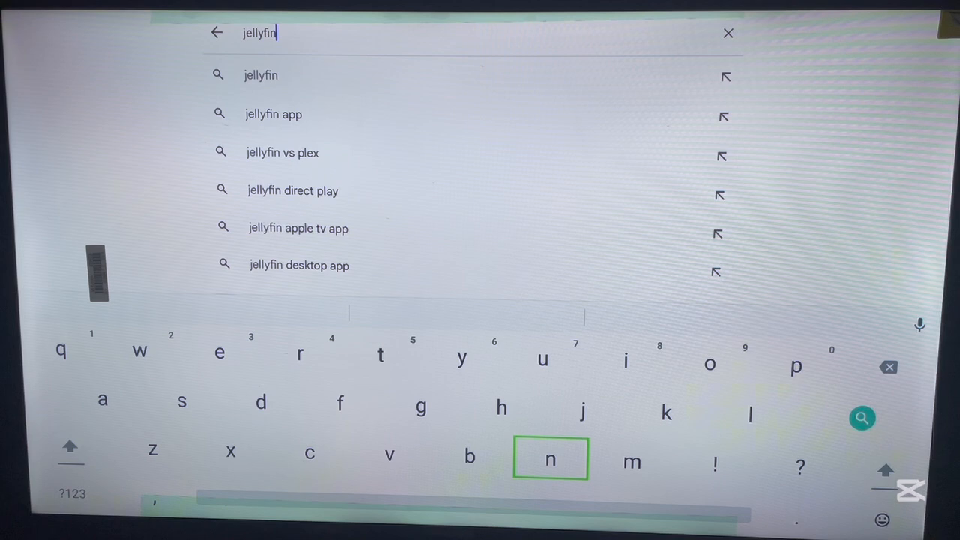
mouse_move(441, 429)
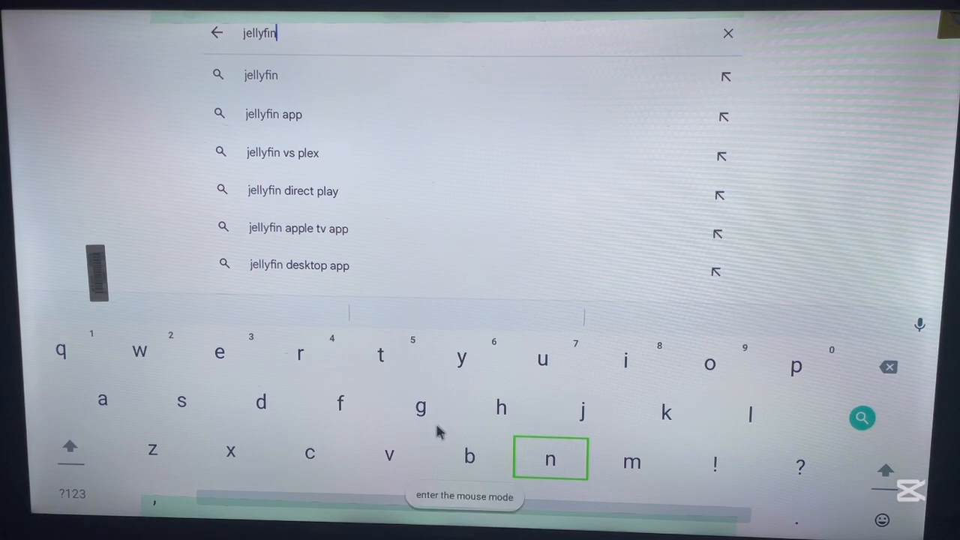
mouse_move(441, 246)
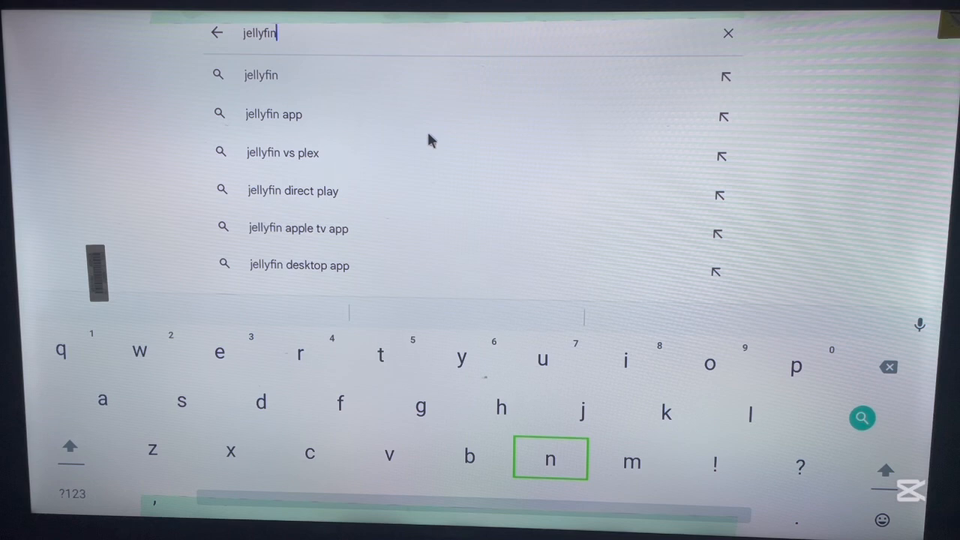
mouse_move(372, 129)
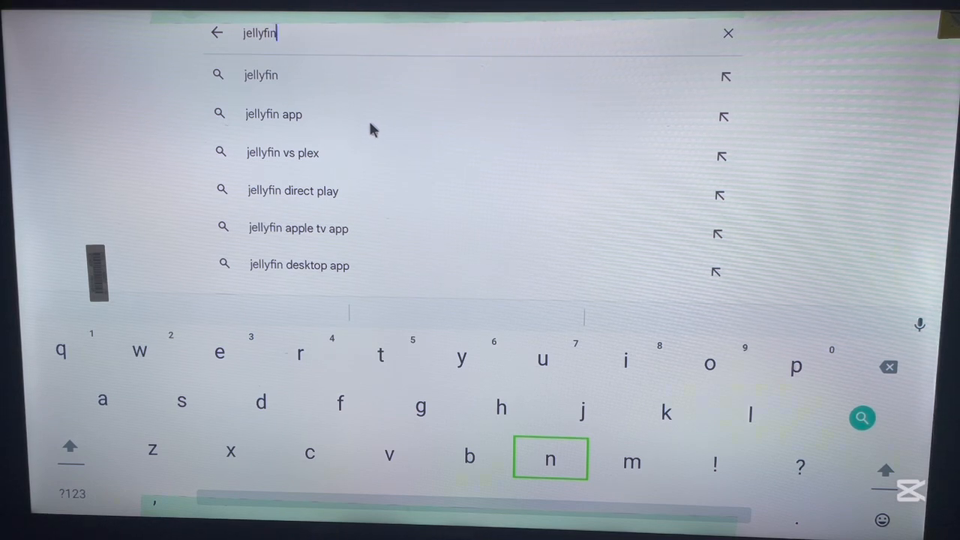
click(273, 114)
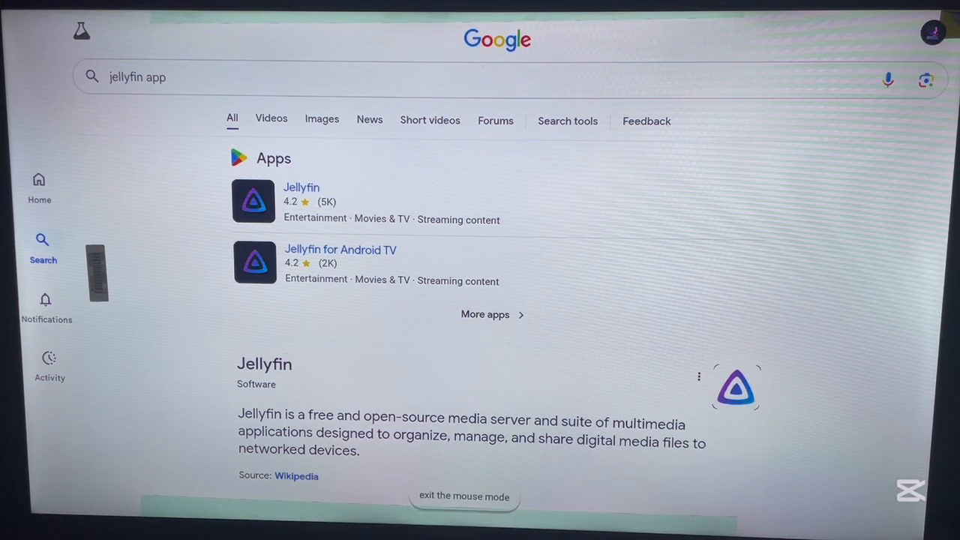
Step: Select 'Jellyfin for Android TV' under Apps in the jellyfin app results
scroll(down, 3)
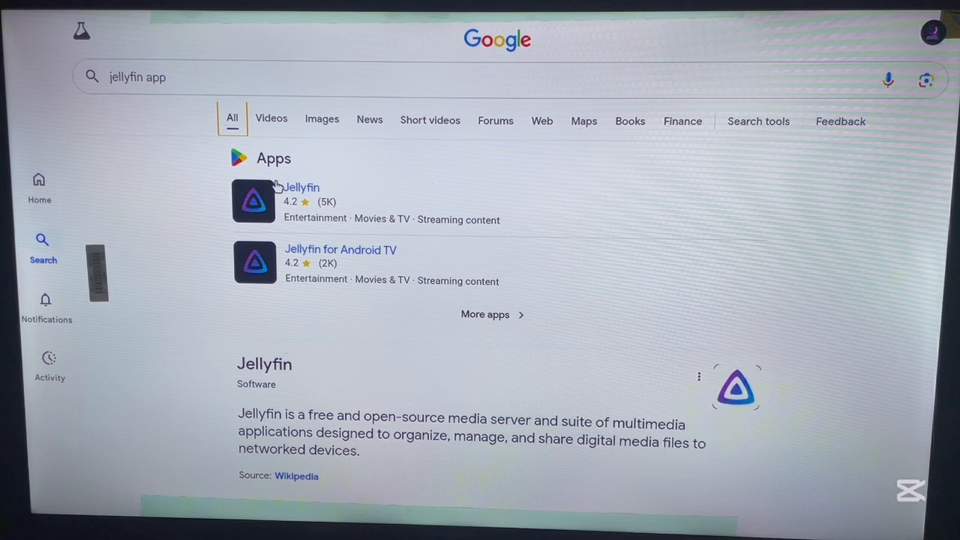
mouse_move(288, 245)
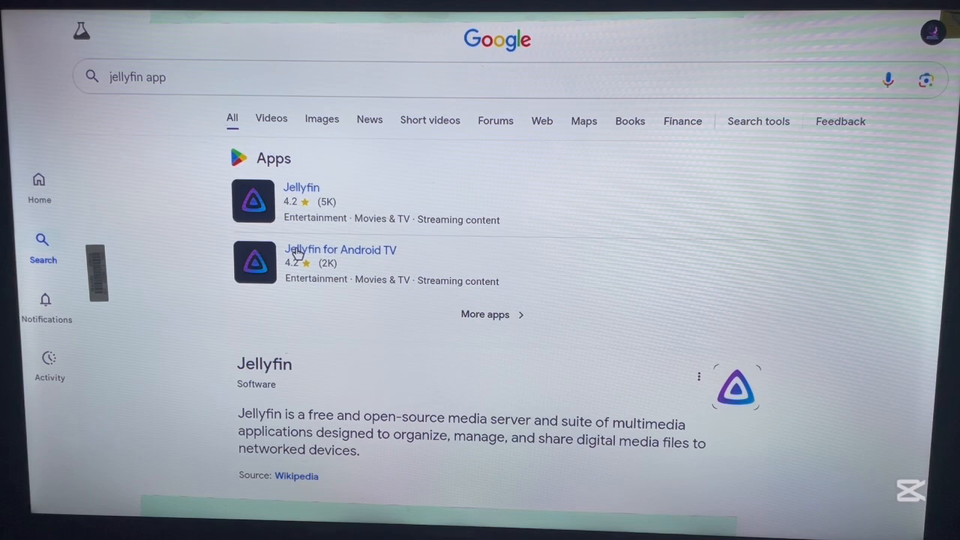
click(339, 249)
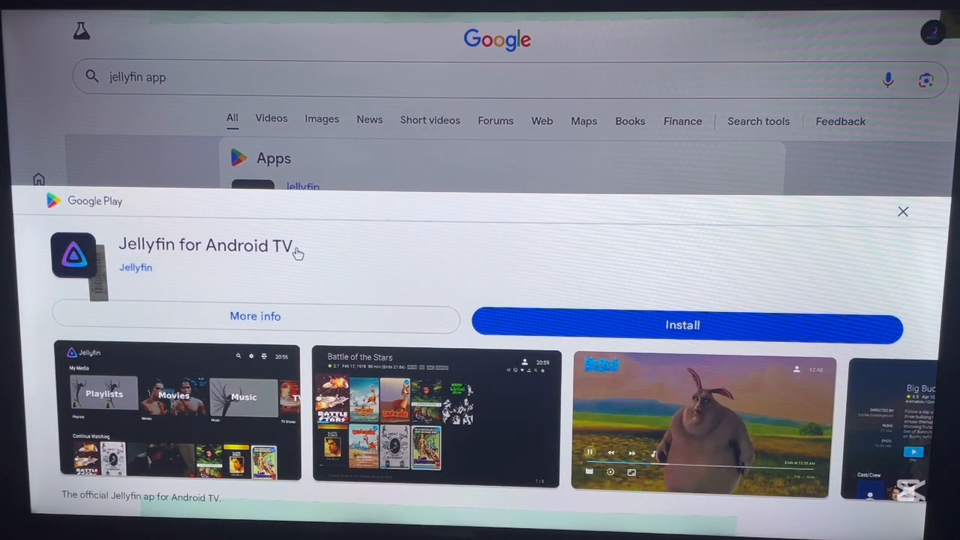
mouse_move(298, 291)
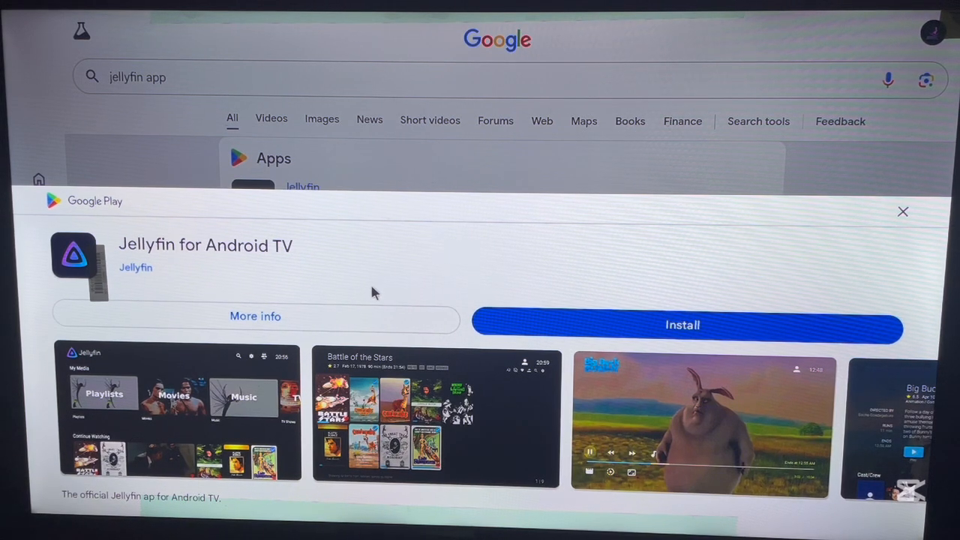
mouse_move(507, 315)
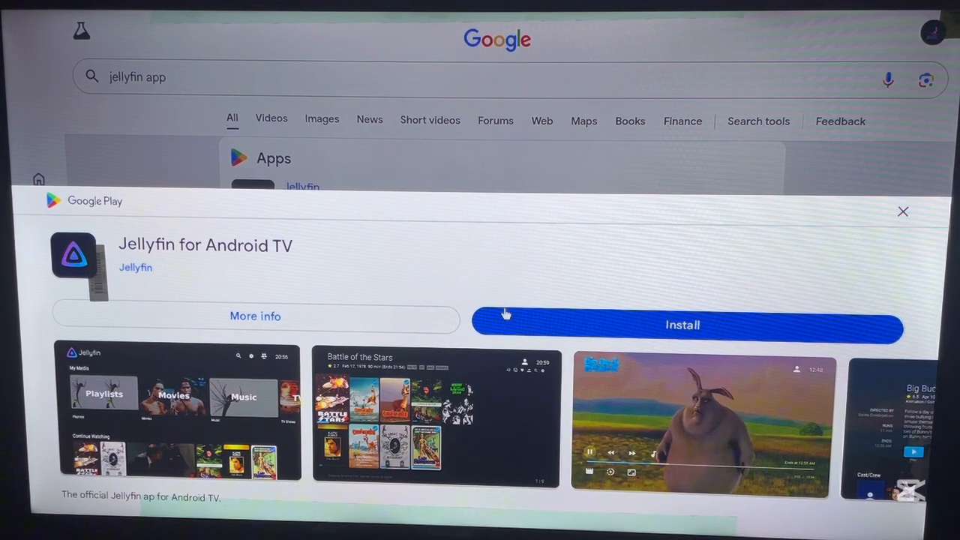